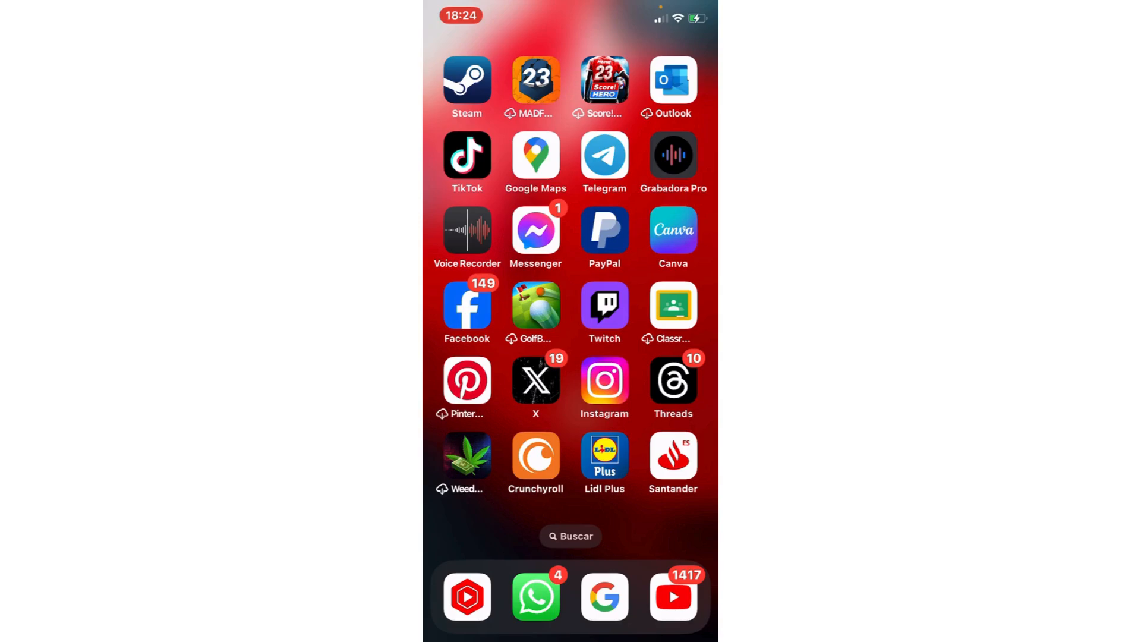
Find and launch Ajustes (Settings) from Spotlight by searching 'se'.
{"action": "type", "text": "se"}
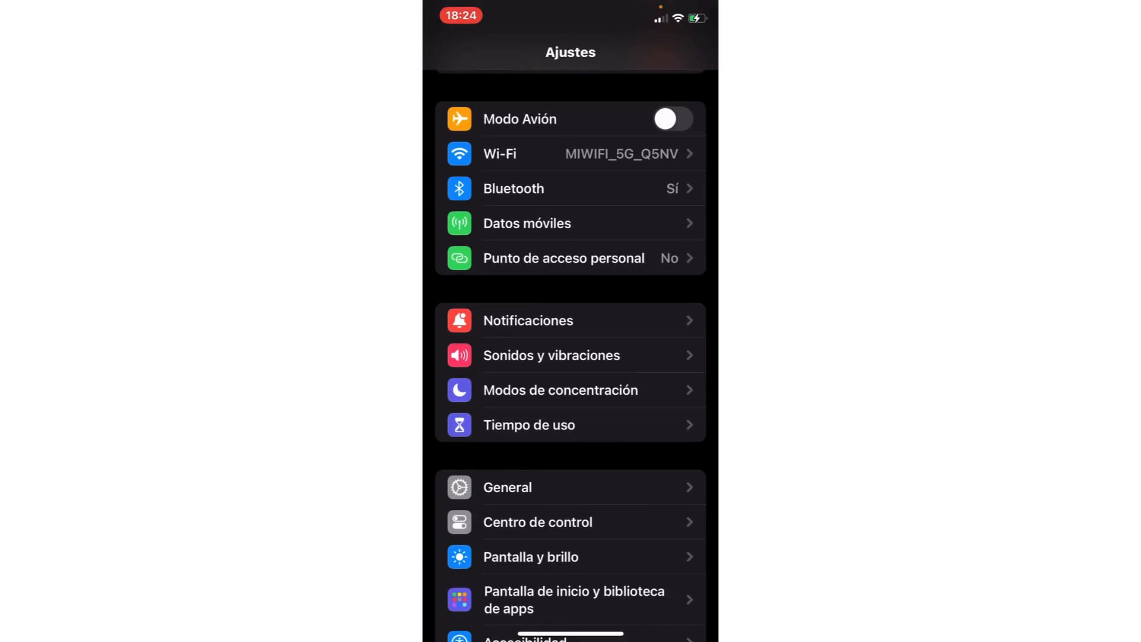
Scroll the Settings main page down to the bottom of the installed-apps list.
{"action": "scroll", "scroll_direction": "down", "scroll_amount": 3}
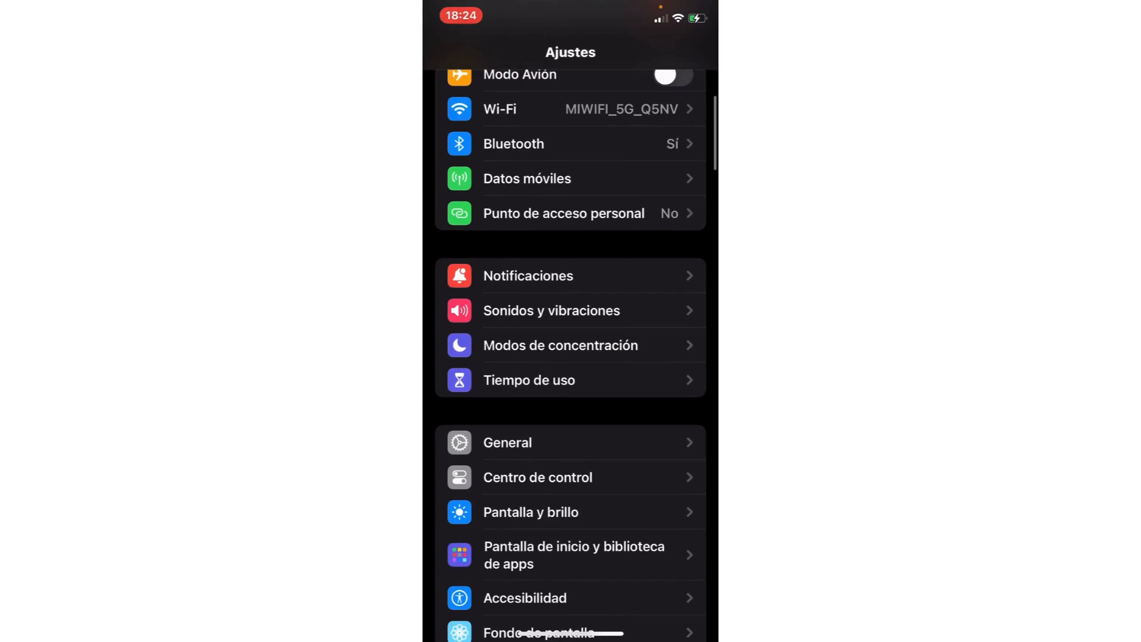
{"action": "scroll", "scroll_direction": "down", "scroll_amount": 3}
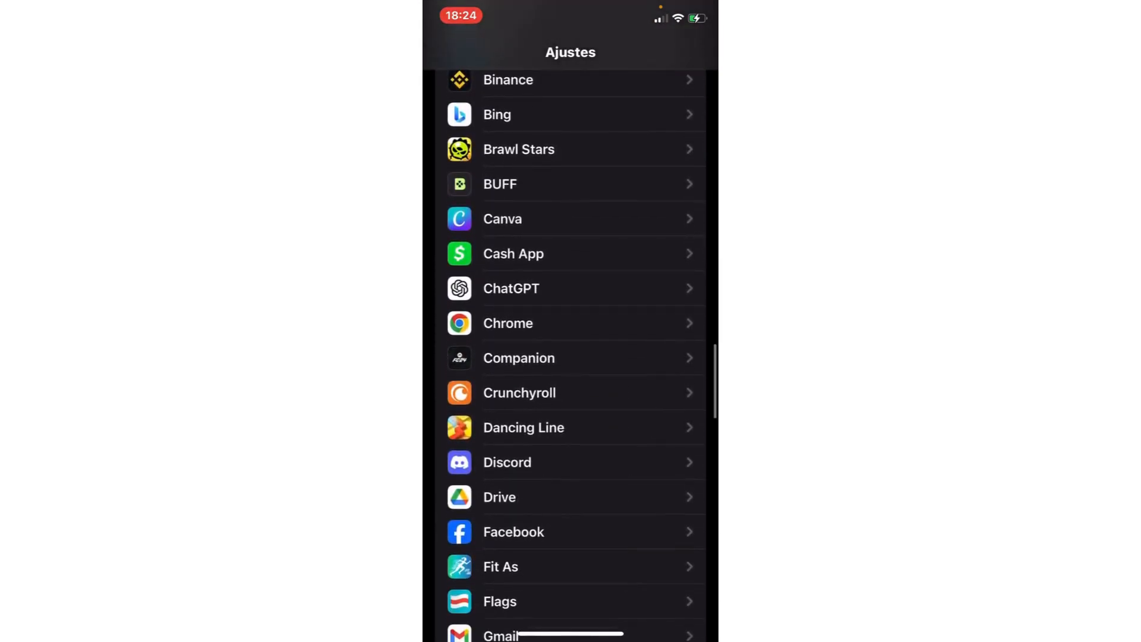
{"action": "scroll", "scroll_direction": "down", "scroll_amount": 3}
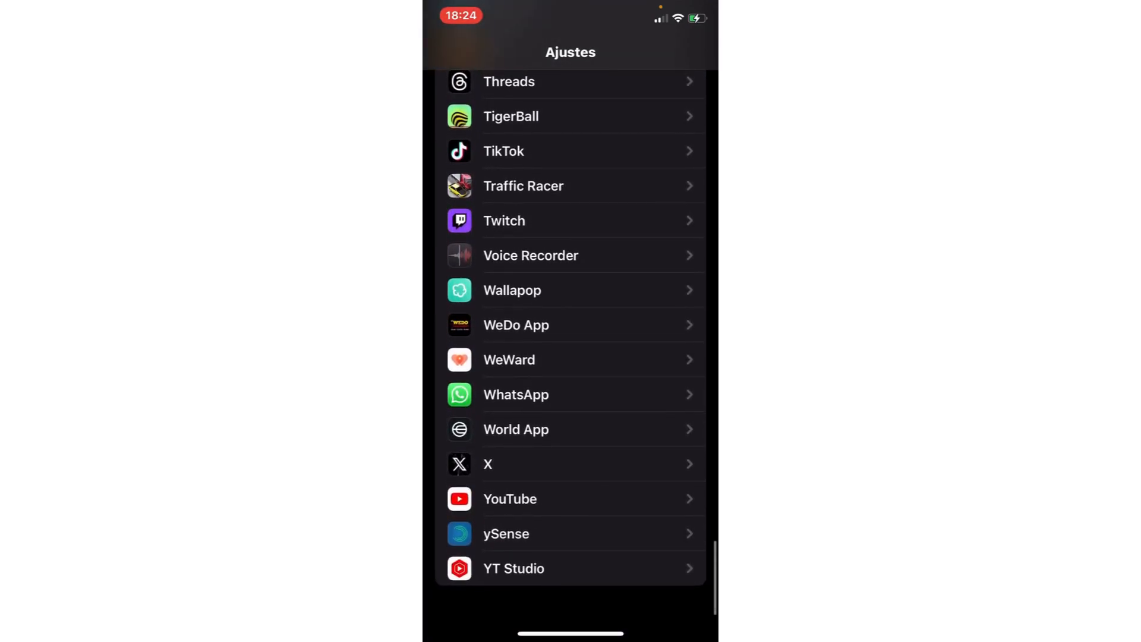
Turn off 'Actualizar en 2.º plano' for WhatsApp, leaving its other permissions on.
{"action": "left_click", "coordinate": [515, 393]}
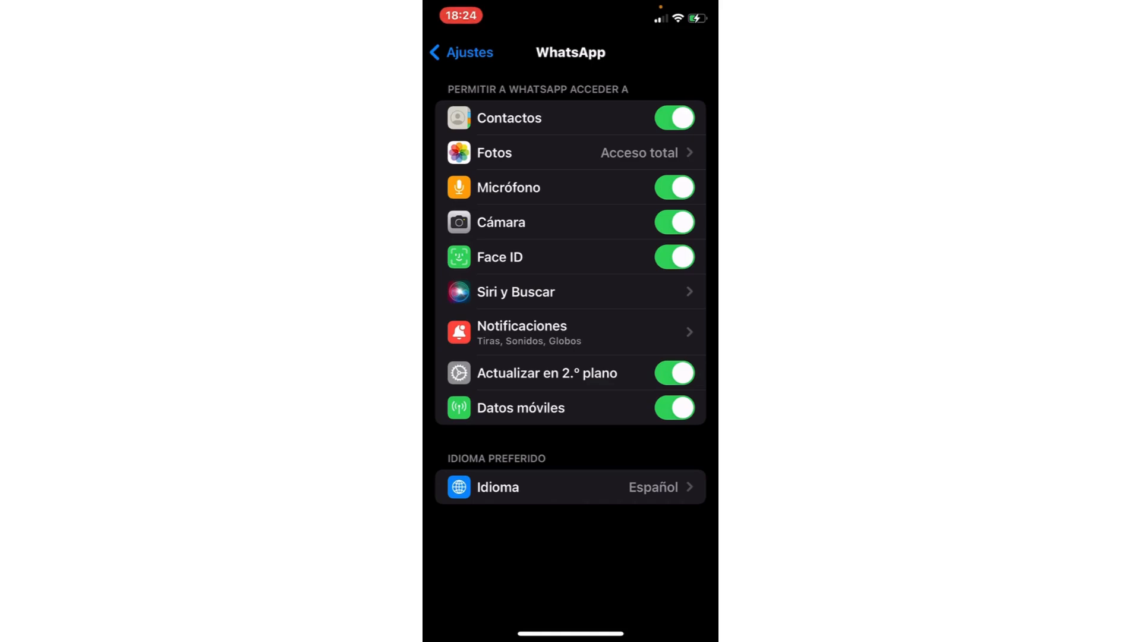
{"action": "left_click", "coordinate": [673, 372]}
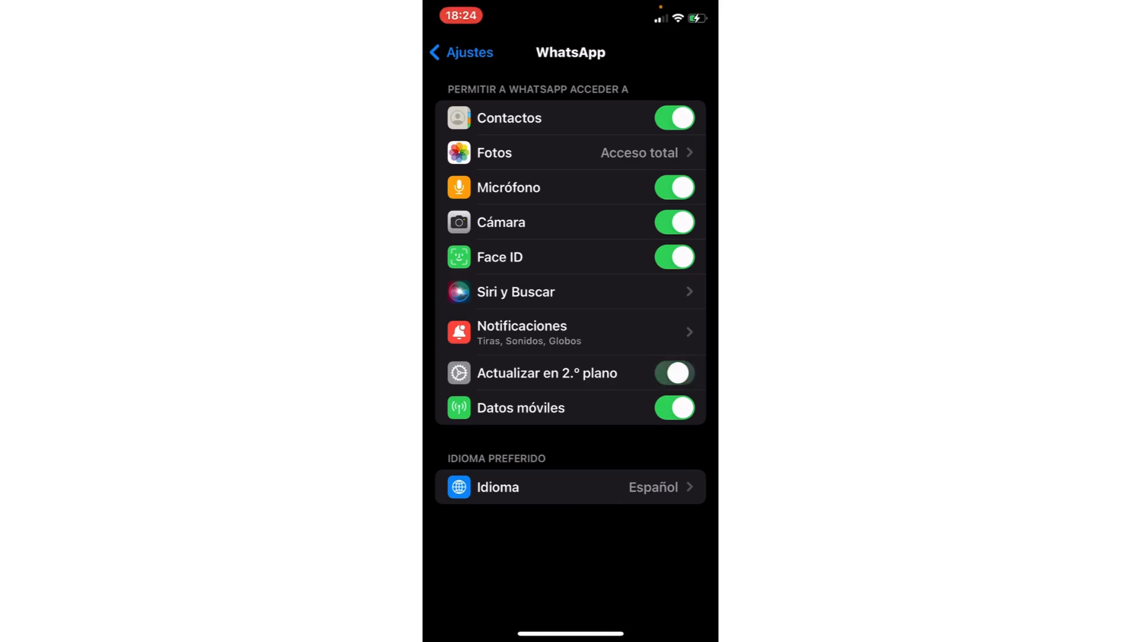
{"action": "left_click", "coordinate": [673, 372]}
{"action": "type", "text": "play"}
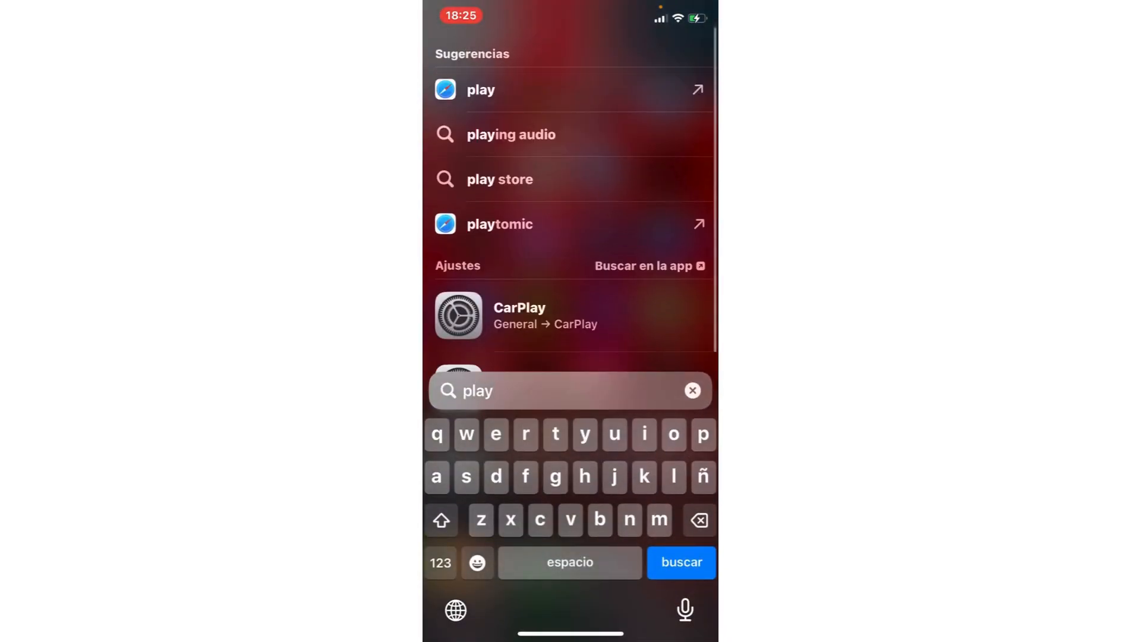
Launch the App Store from the 'play' search and dismiss its notifications prompt with 'Por ahora no'.
{"action": "left_click", "coordinate": [692, 390]}
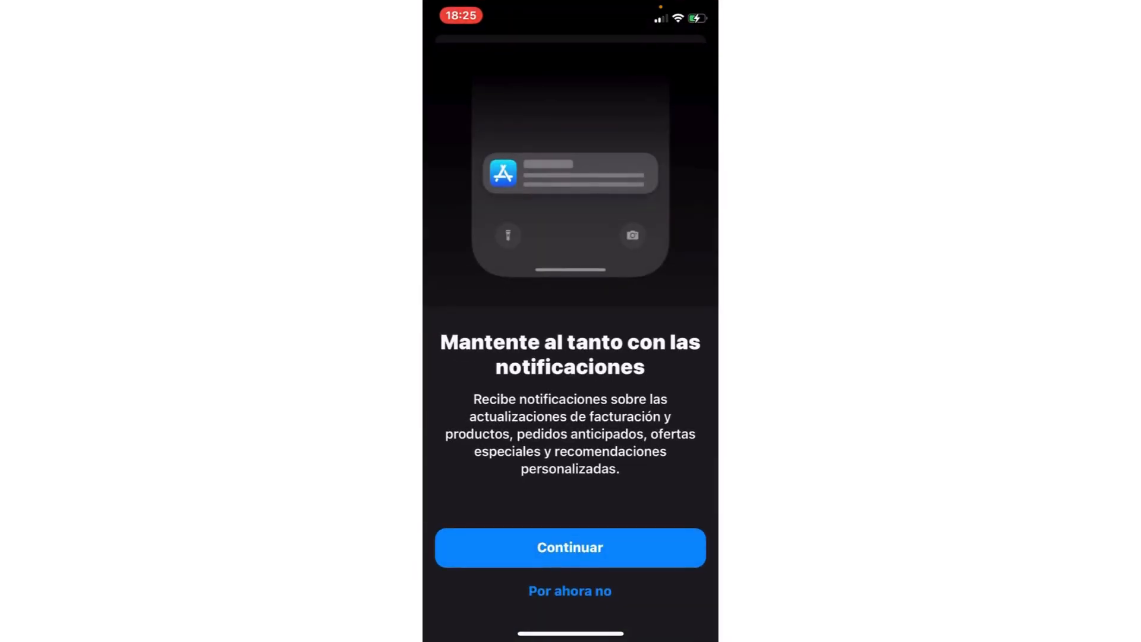
{"action": "left_click", "coordinate": [569, 590]}
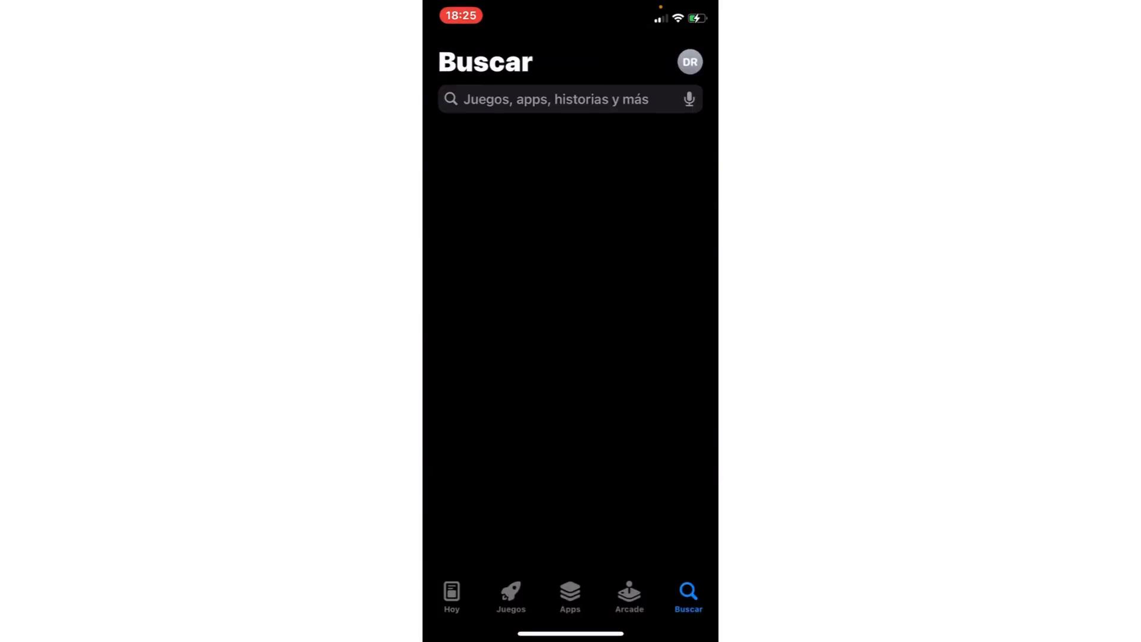
Search the App Store for 'whatsapp' and open the WhatsApp Messenger product page.
{"action": "type", "text": "whatsapp"}
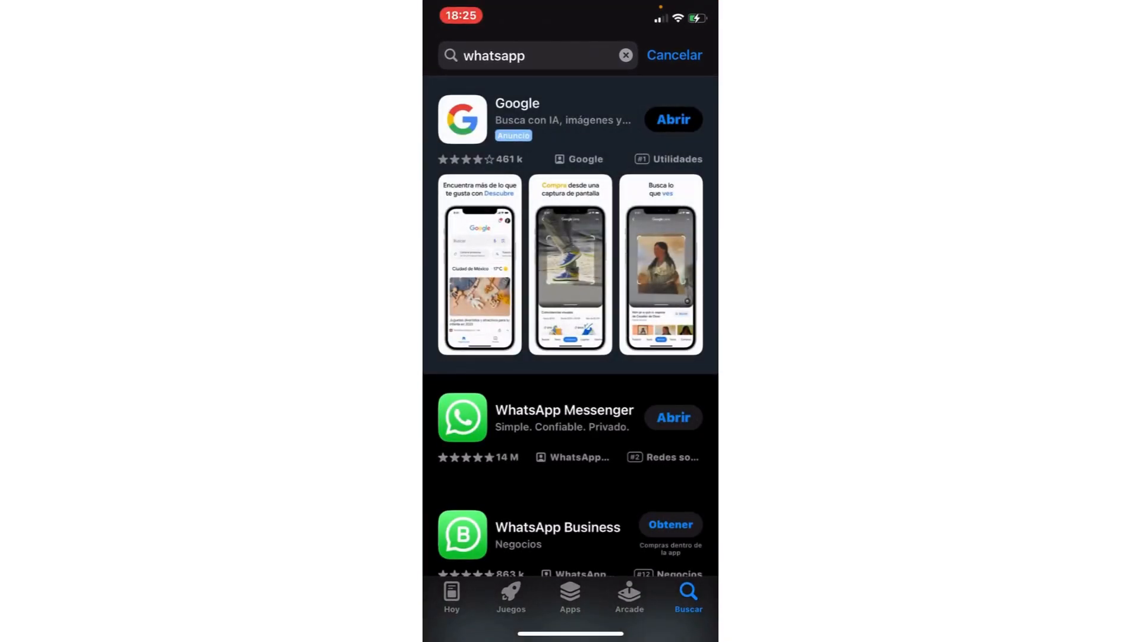
{"action": "left_click", "coordinate": [563, 417]}
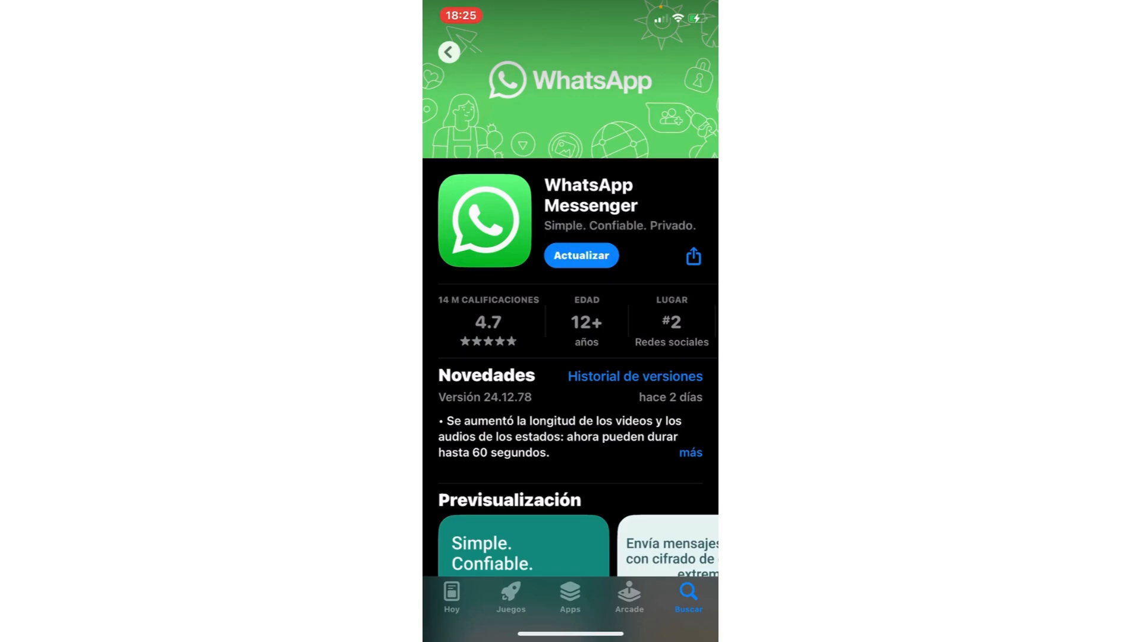
Start the WhatsApp Messenger update with the Actualizar button.
{"action": "left_click", "coordinate": [581, 255]}
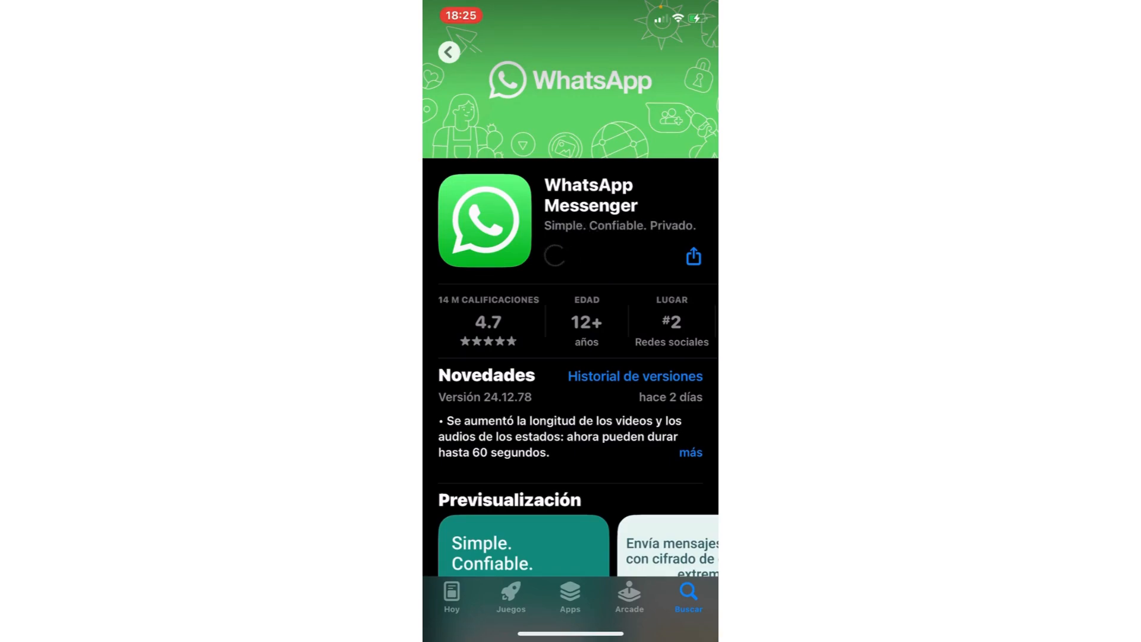
{"action": "left_click", "coordinate": [554, 255]}
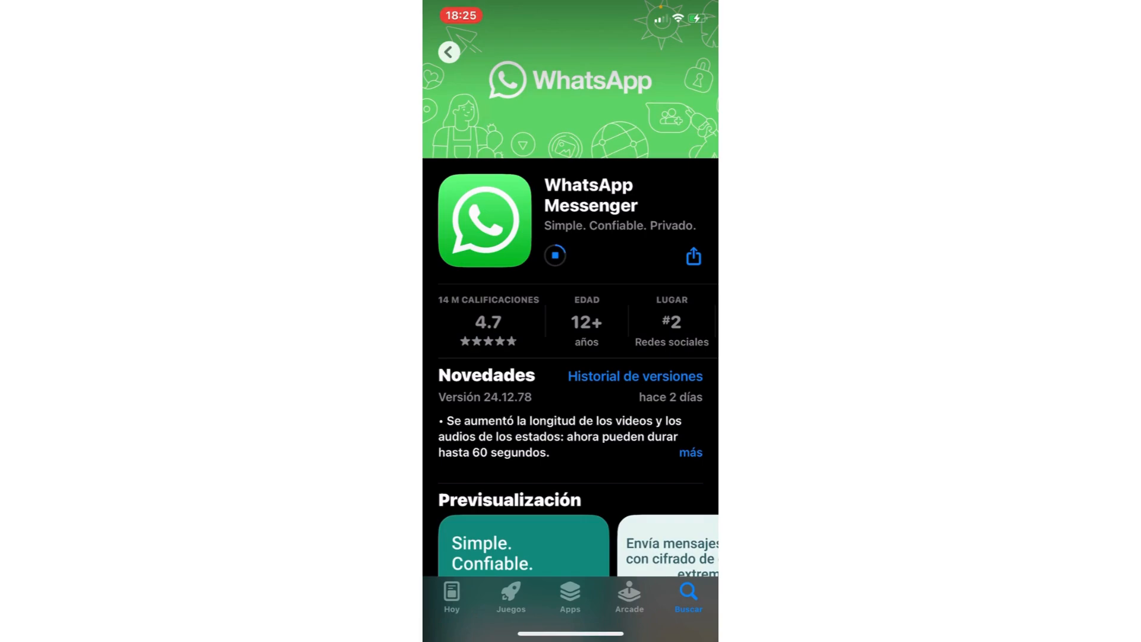